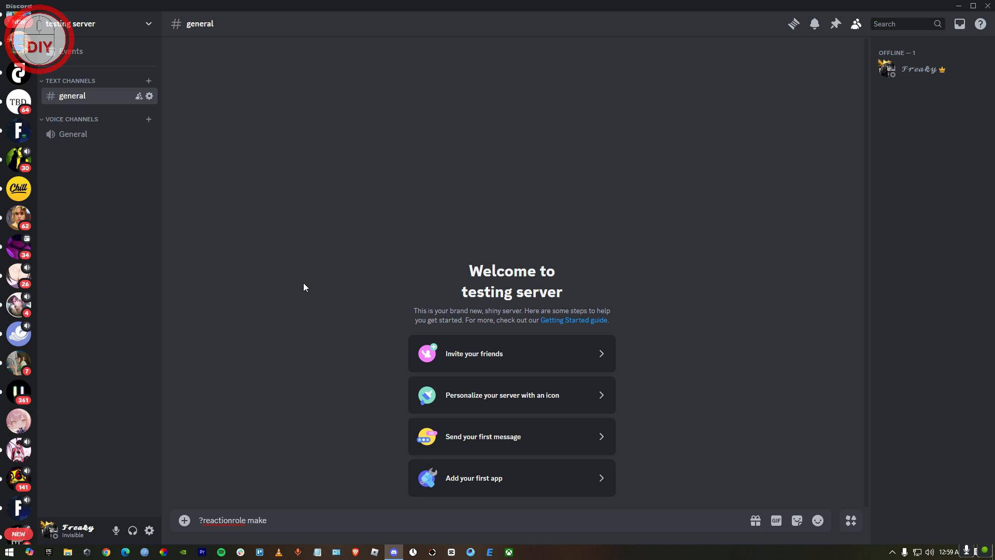
mouse_move(337, 219)
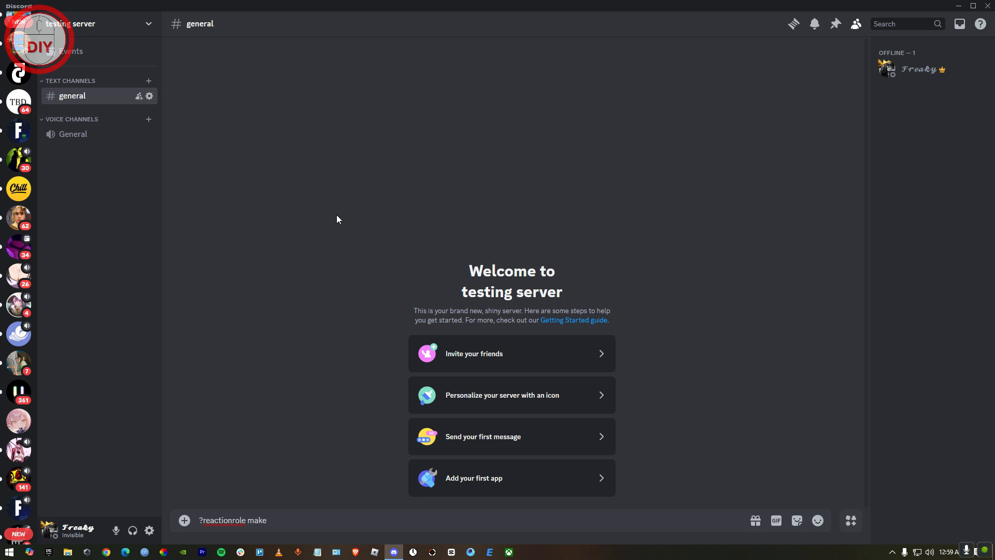
mouse_move(322, 198)
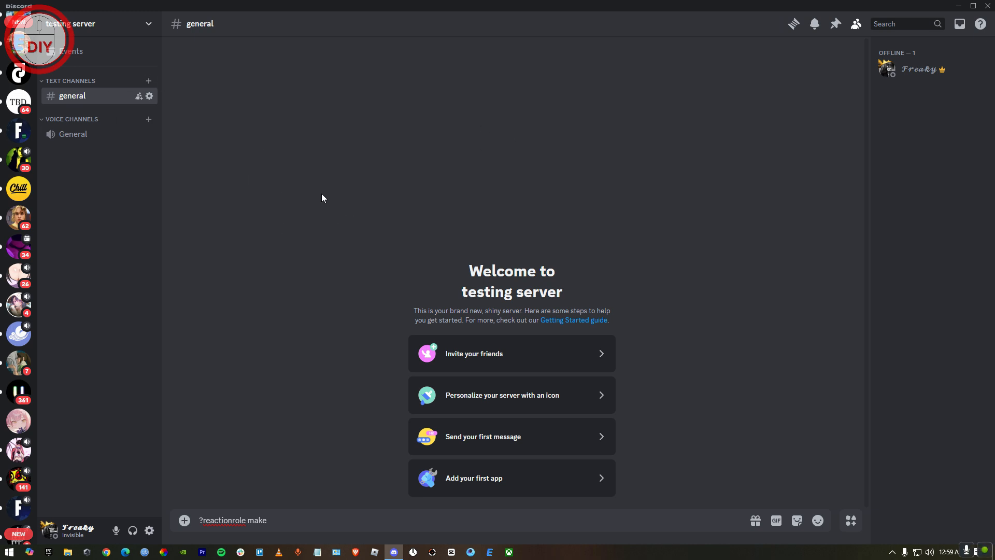
mouse_move(144, 31)
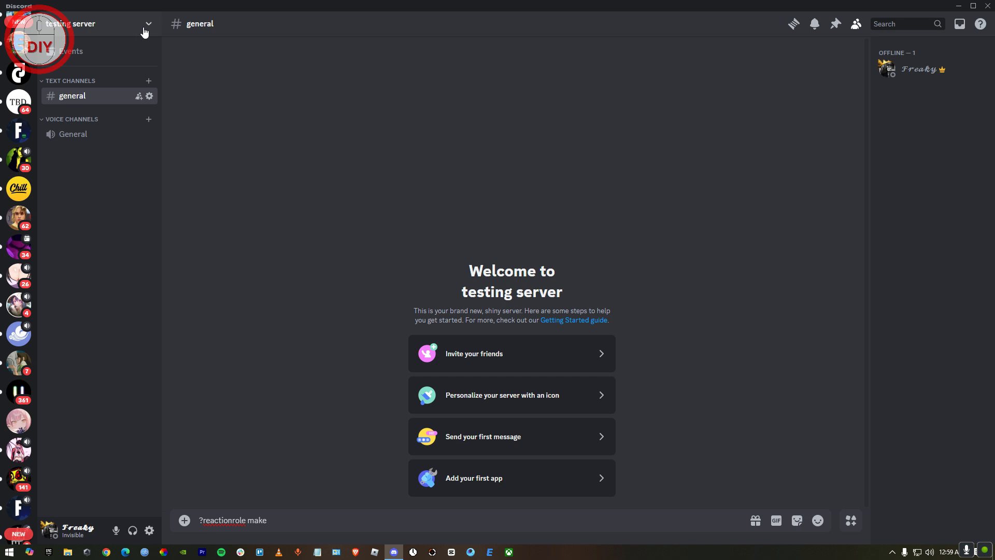
- Open the testing server's Server Settings on the Roles page
click(96, 23)
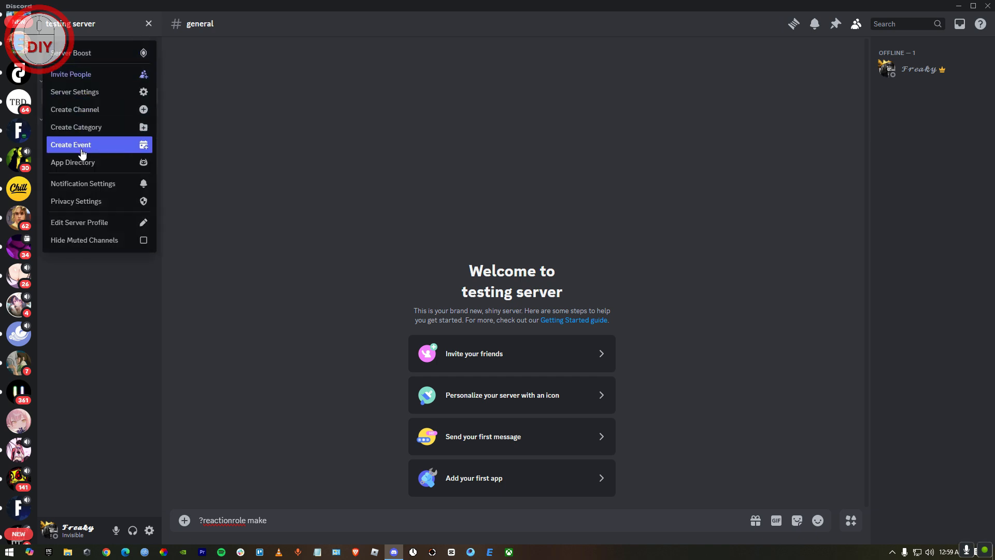
mouse_move(89, 91)
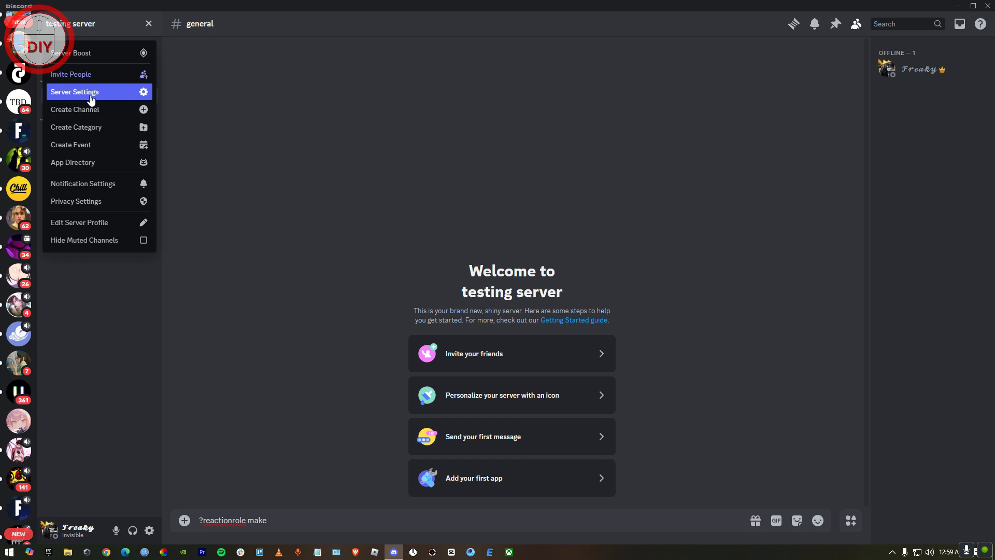
click(74, 91)
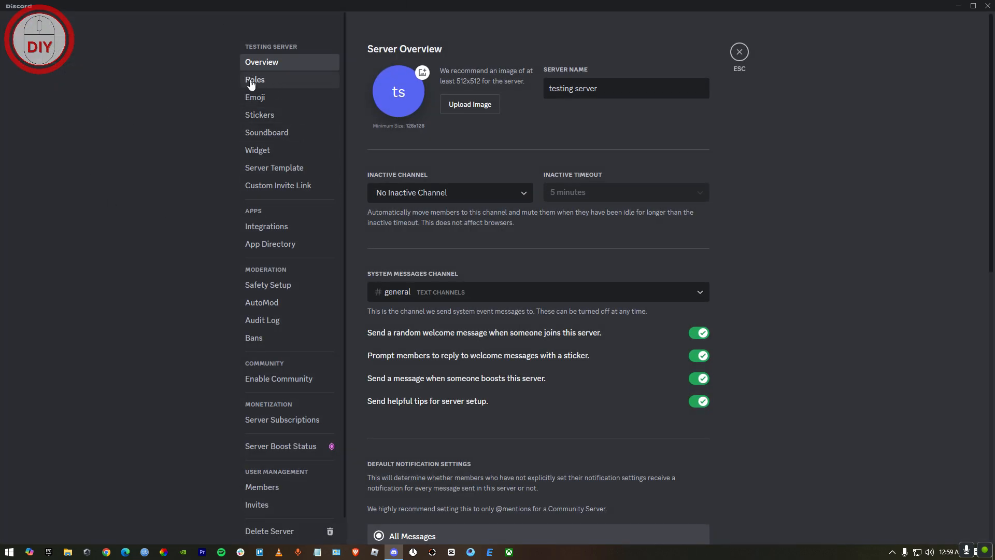
click(255, 79)
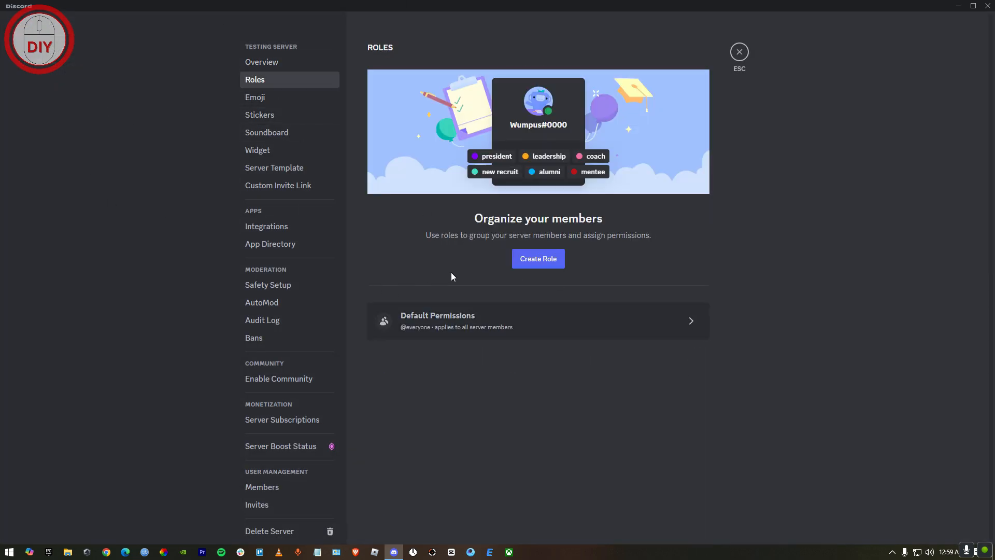
- Create a new role and rename it 'Example'
click(537, 259)
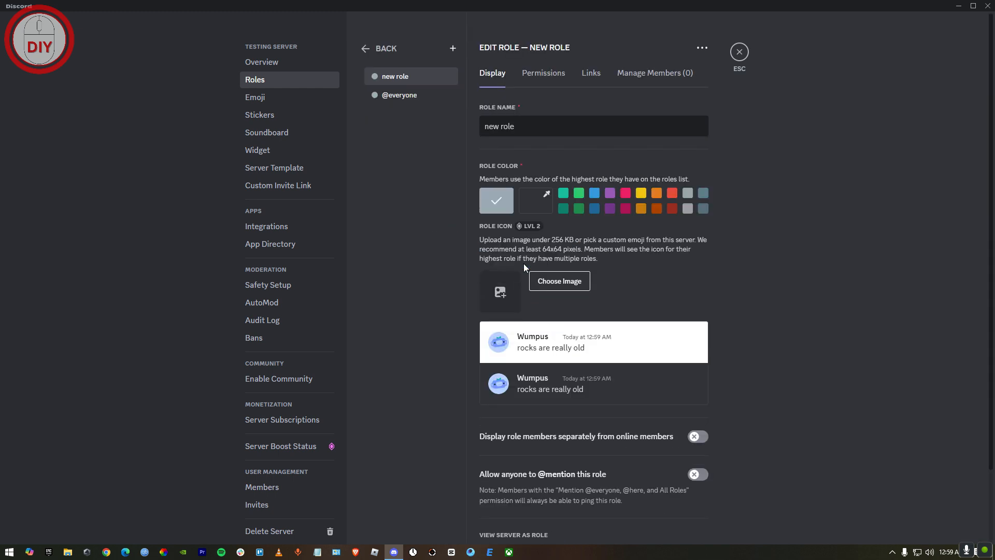
triple_click(593, 125)
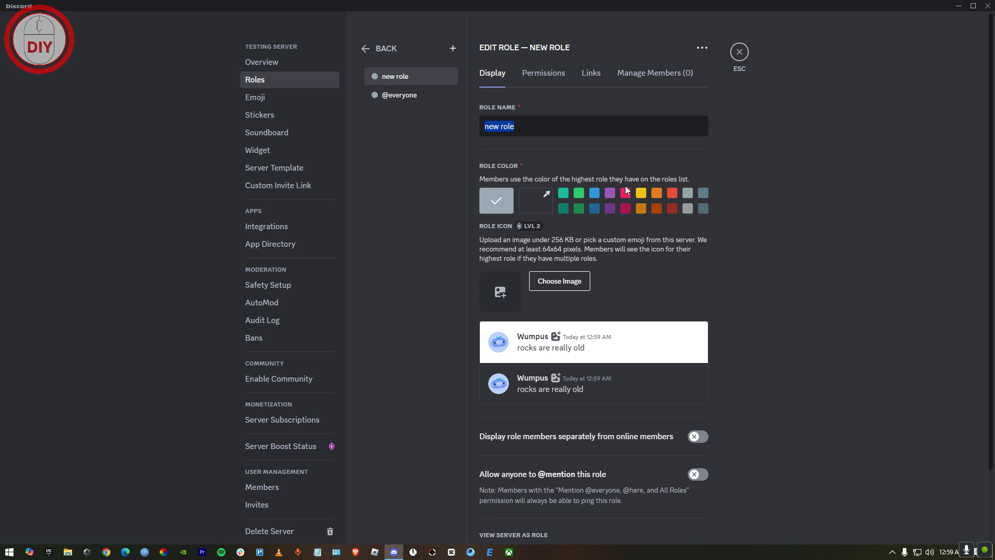
text(E)
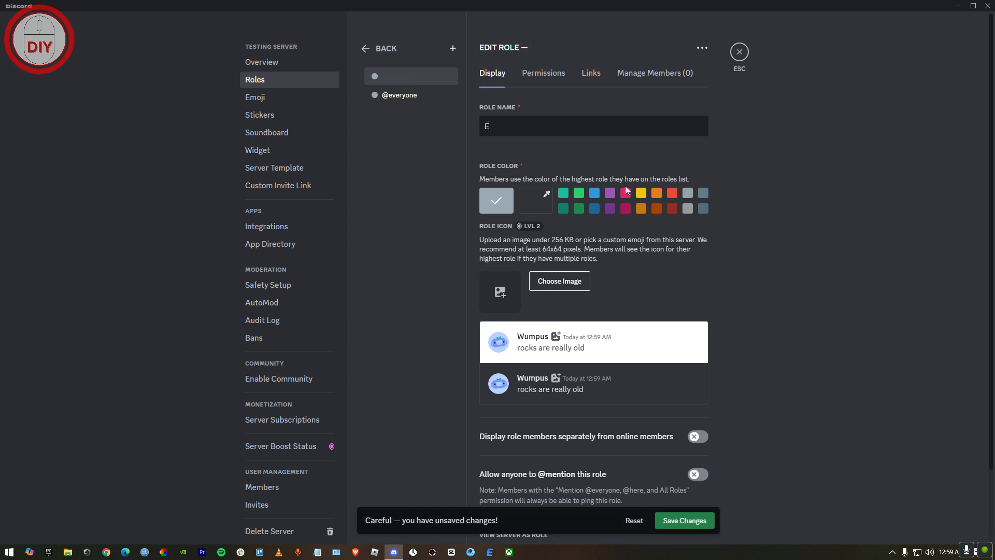
text(xample)
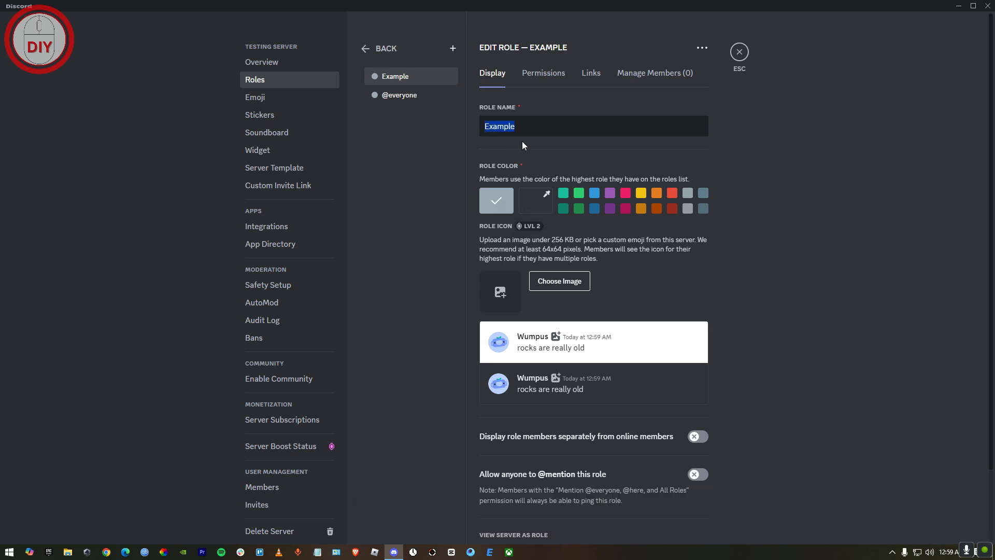
key(Backspace)
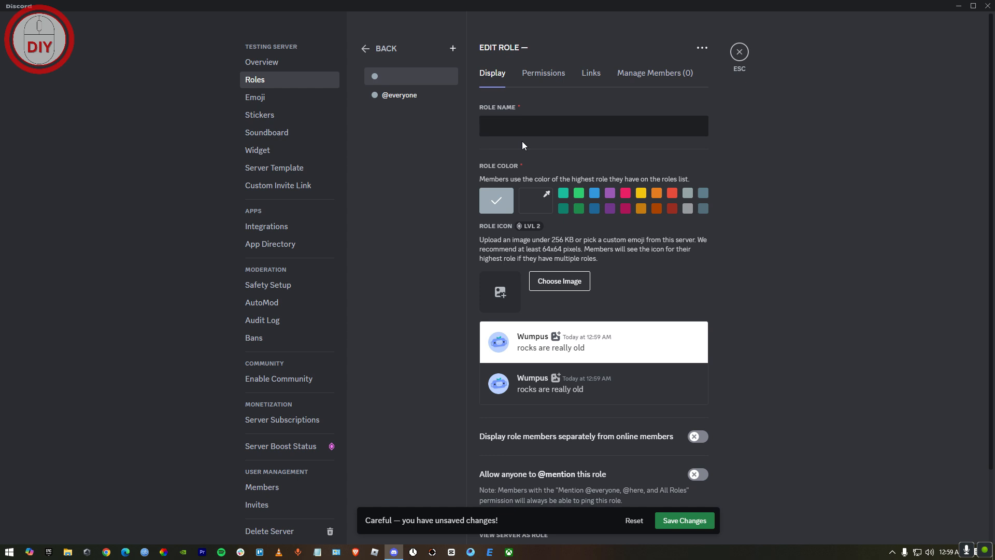
text(E)
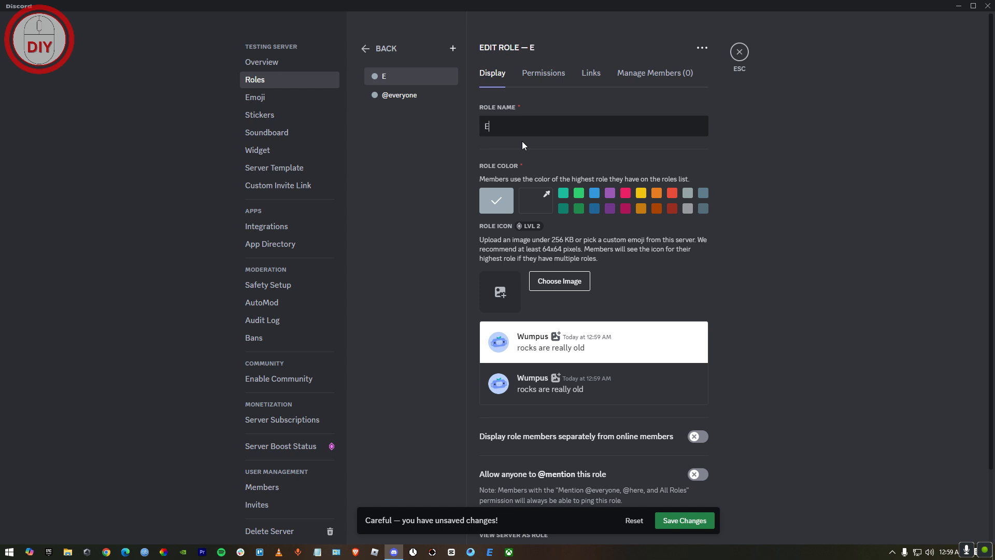
text(xample)
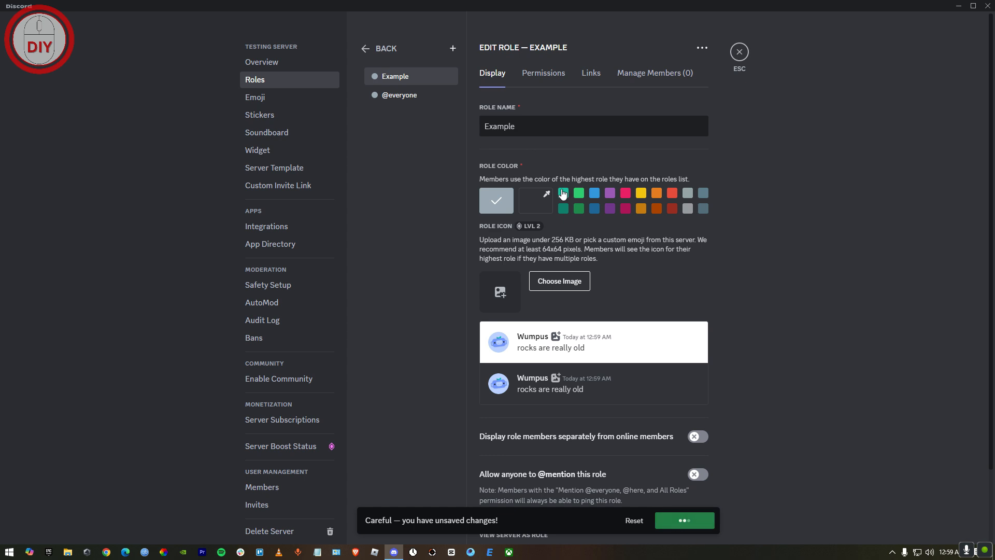
mouse_move(534, 200)
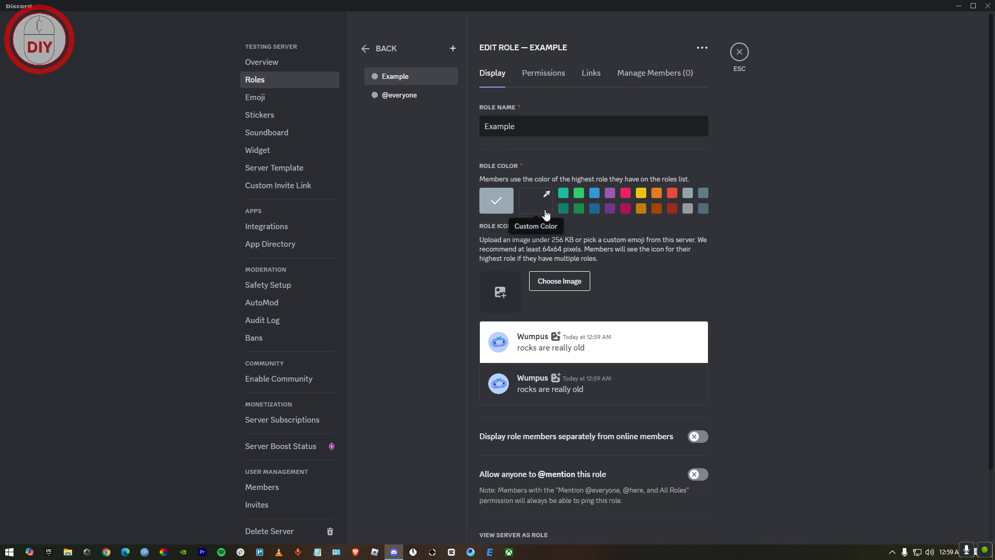
mouse_move(538, 95)
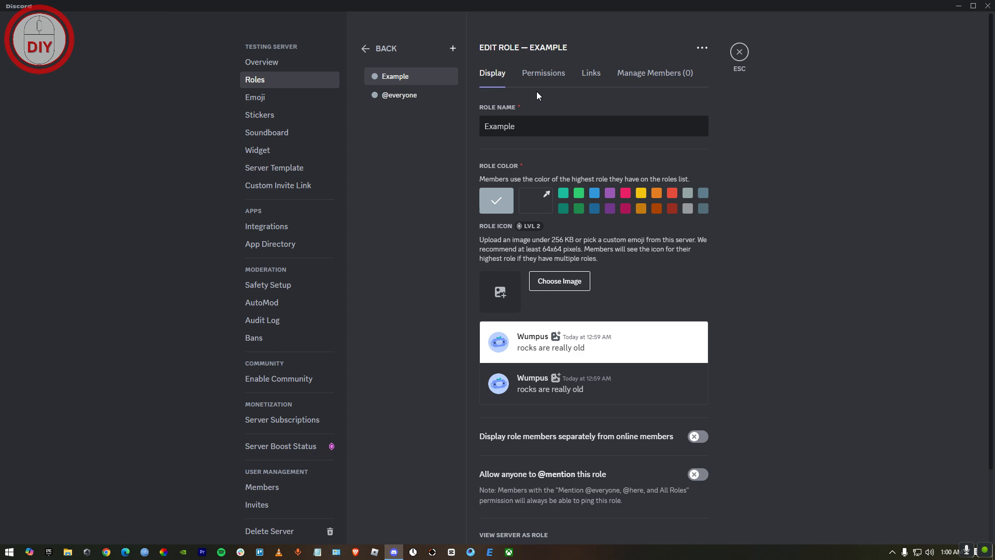
mouse_move(504, 293)
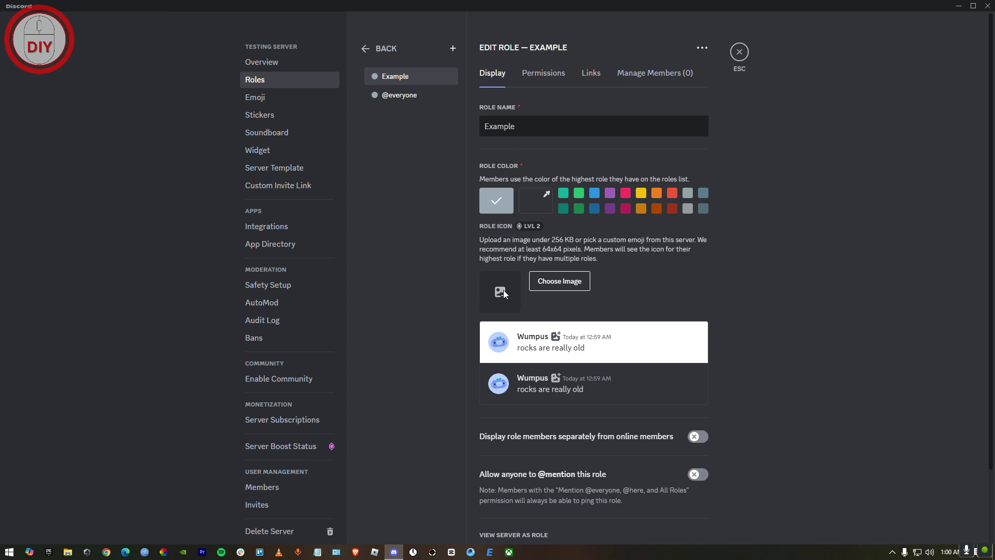
mouse_move(269, 244)
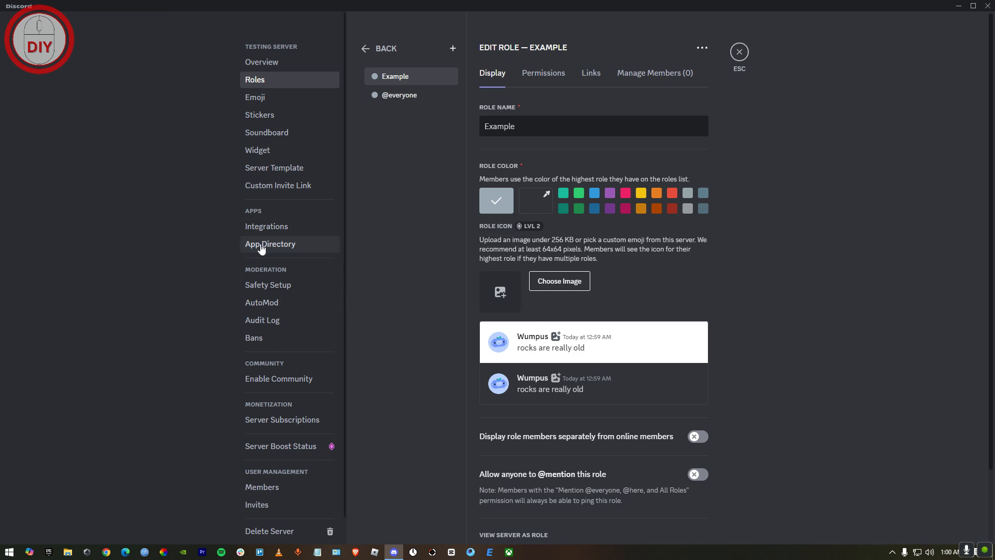
- Search the App Directory for 'carl bot' and open the carl-bot page
click(271, 244)
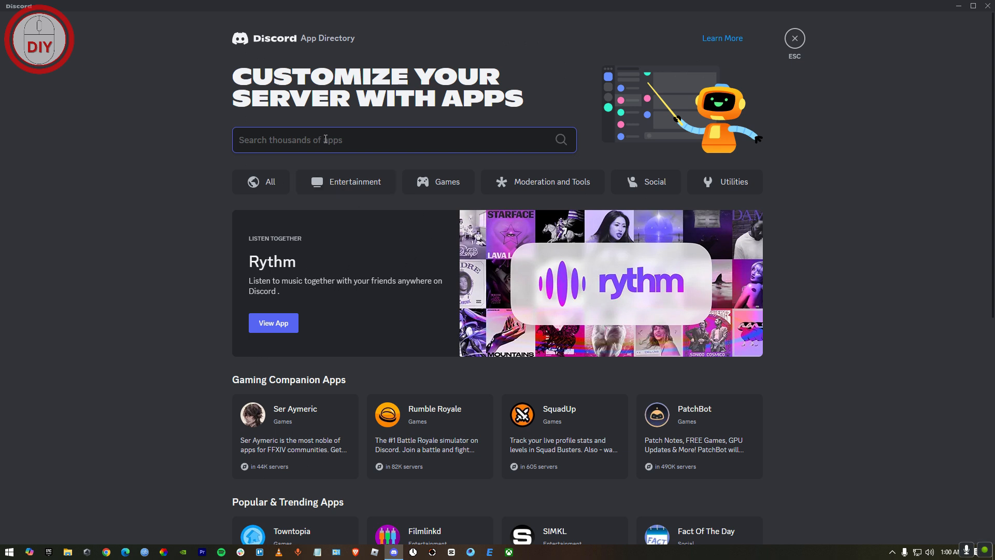
text(carl bot)
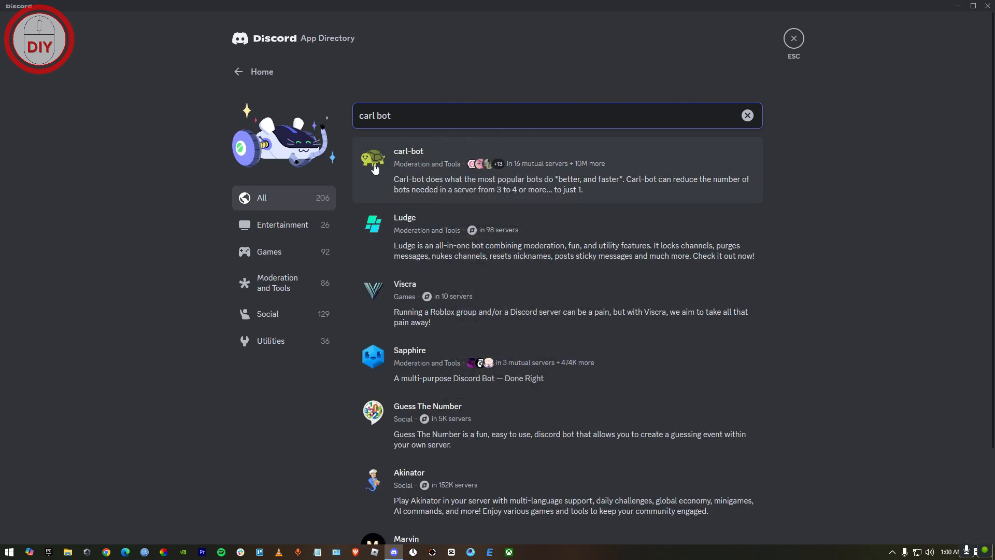
click(409, 151)
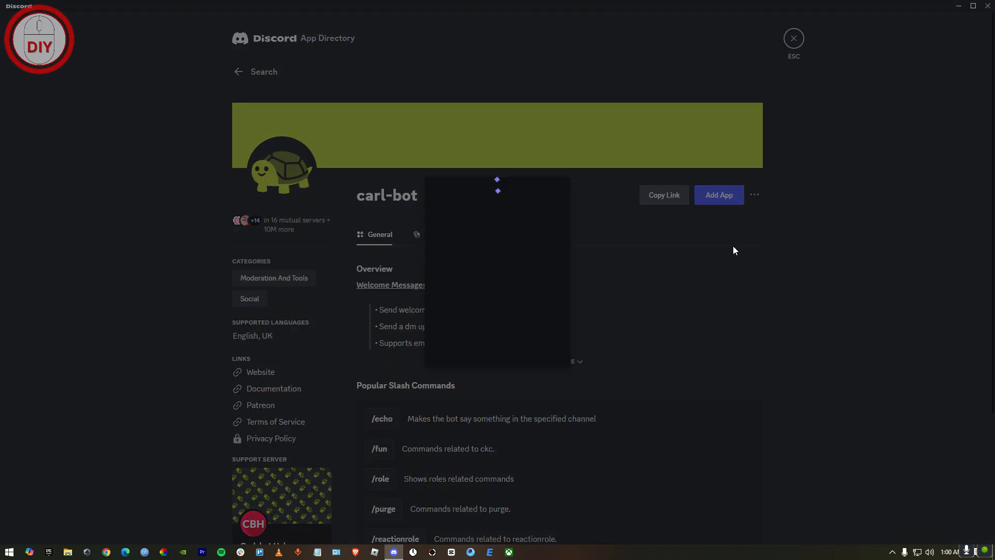
- Add carl-bot to testing server, authorize its permissions, and close the success dialog
click(718, 195)
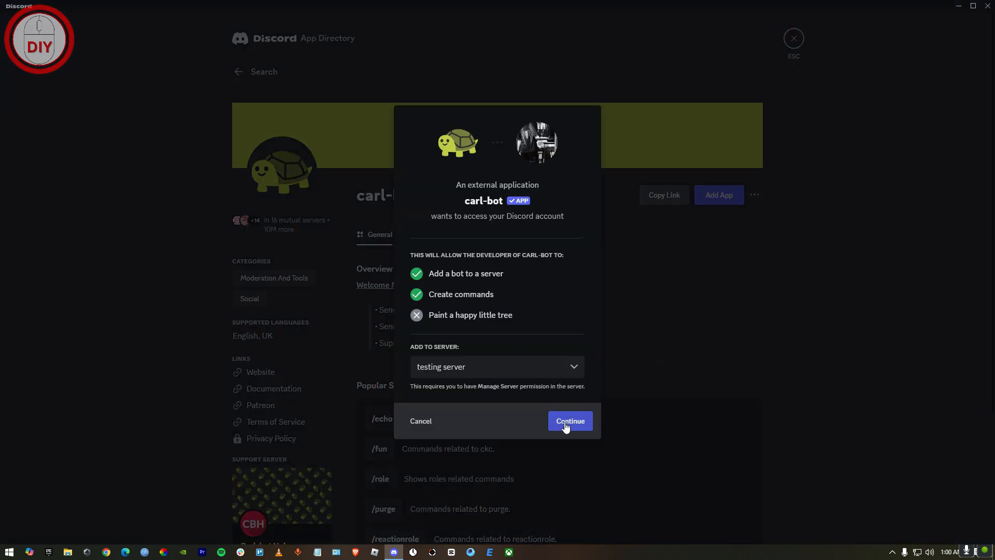
click(568, 421)
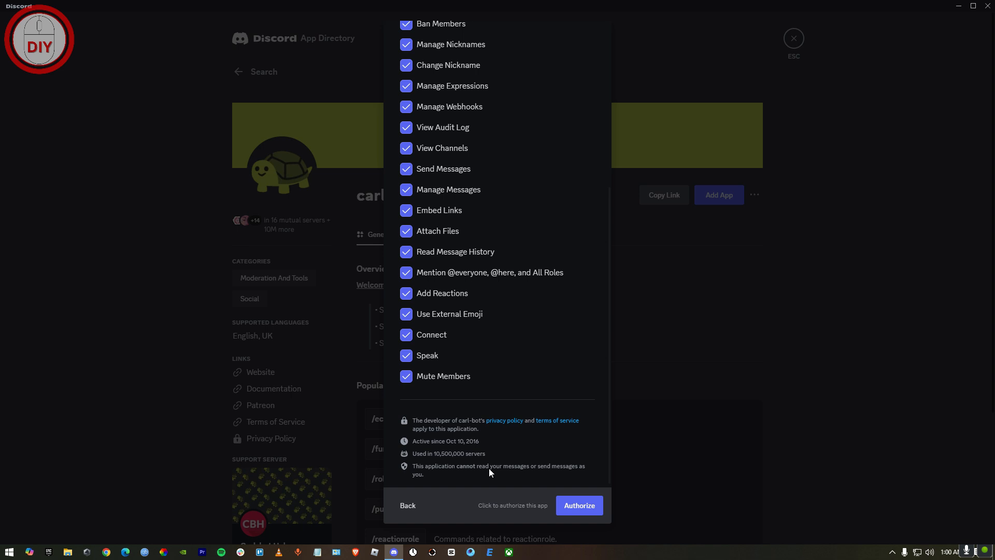
click(577, 505)
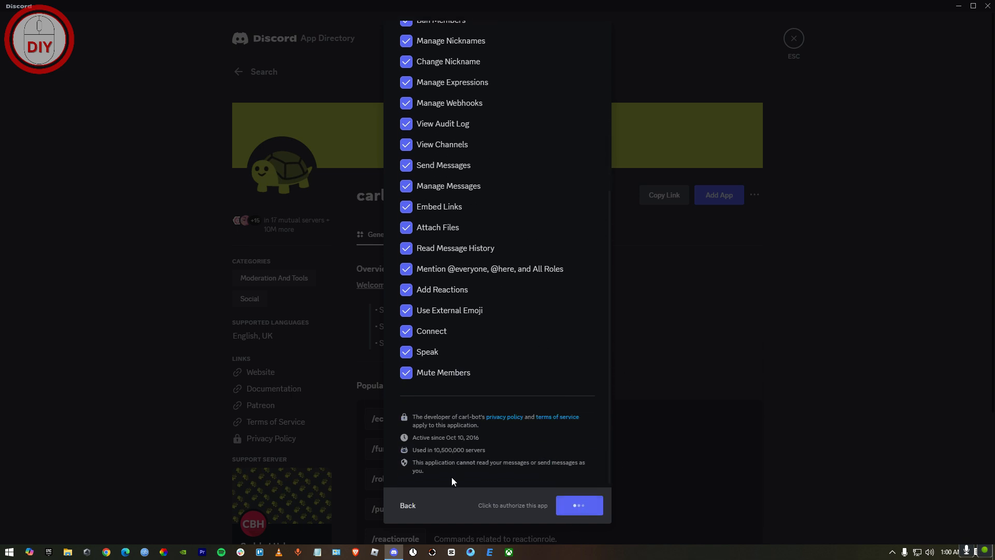
click(577, 505)
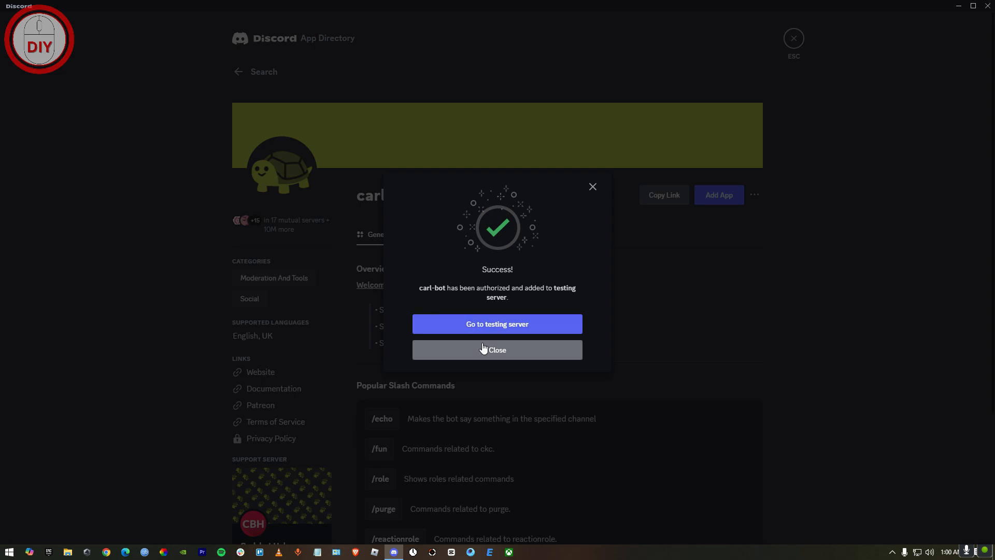
click(497, 349)
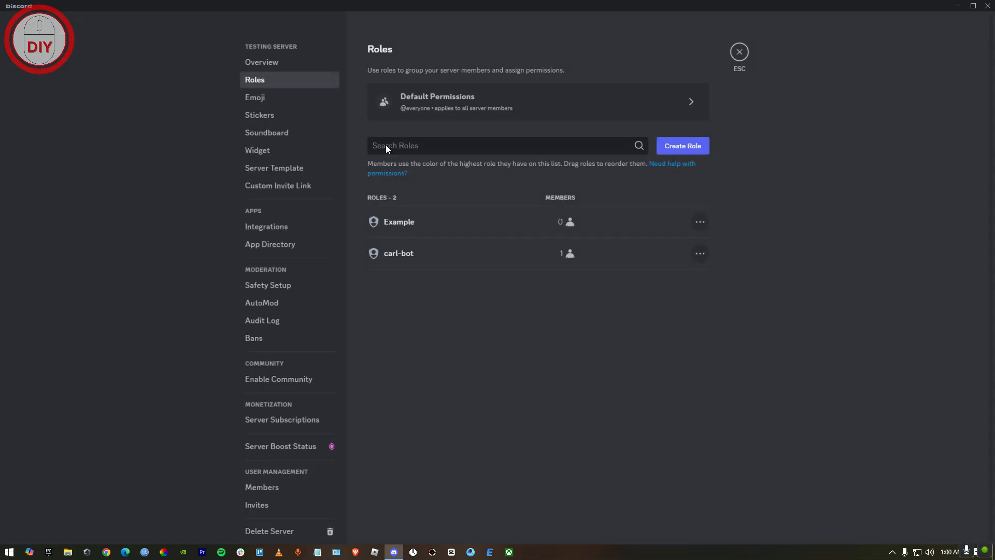
mouse_move(398, 254)
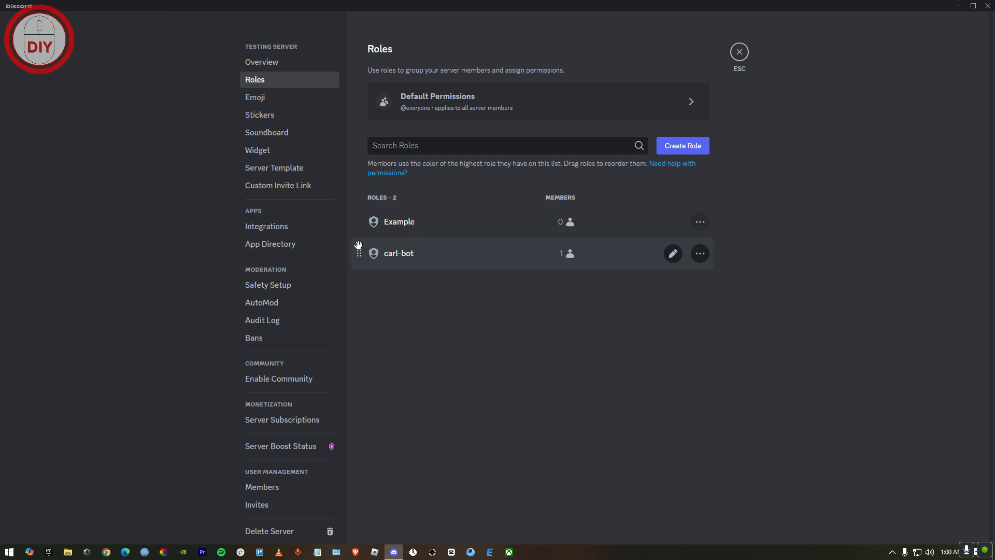
mouse_move(359, 259)
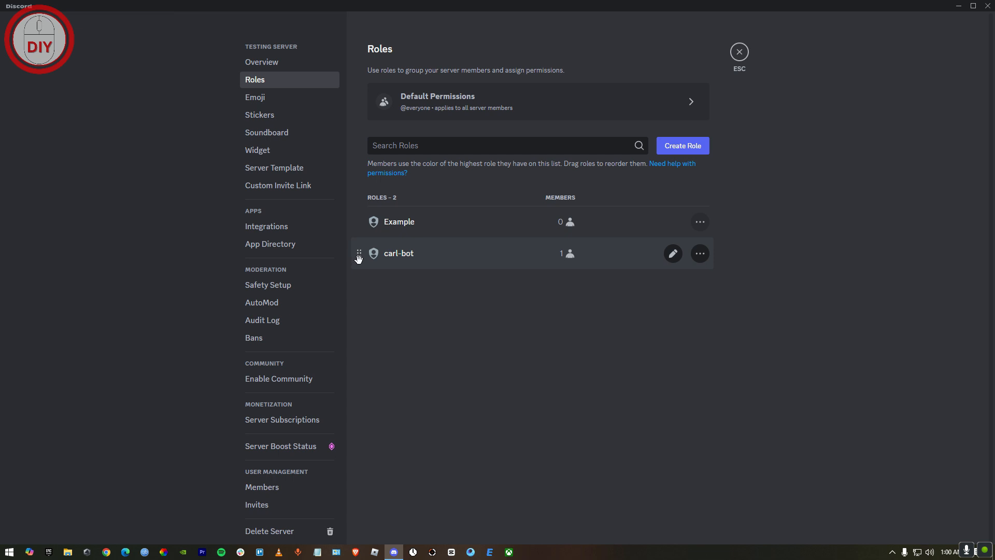
- Drag the carl-bot role above Example and exit server settings
drag(359, 254, 359, 221)
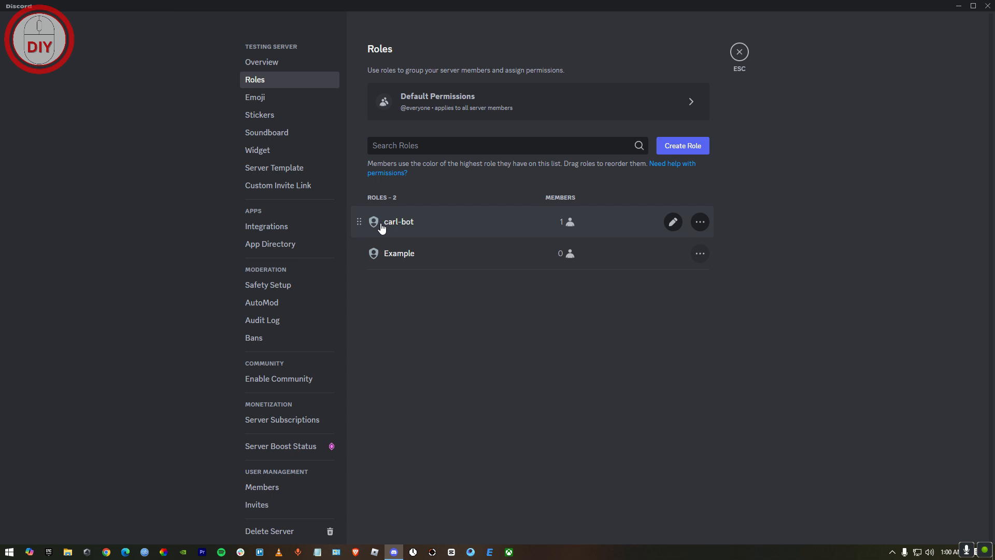
click(737, 51)
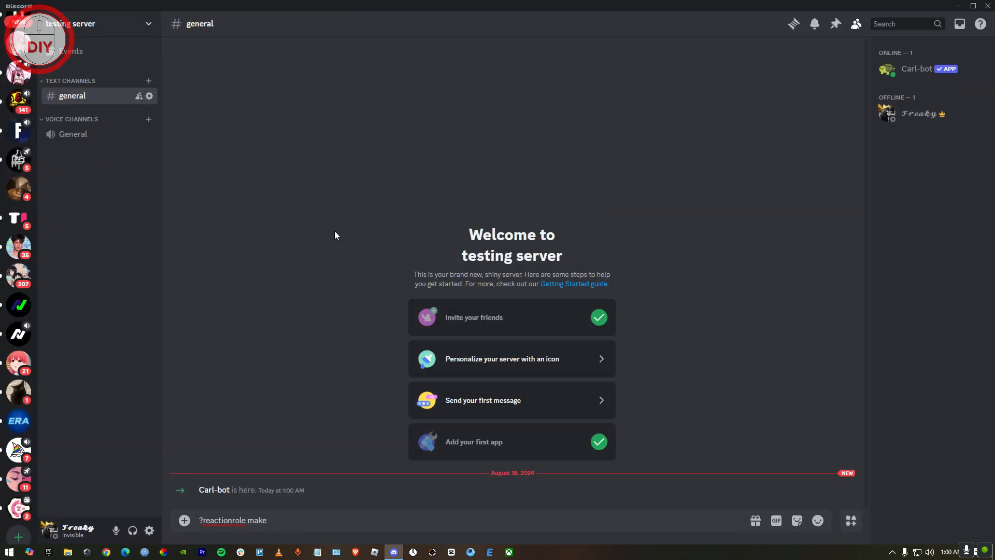
mouse_move(214, 492)
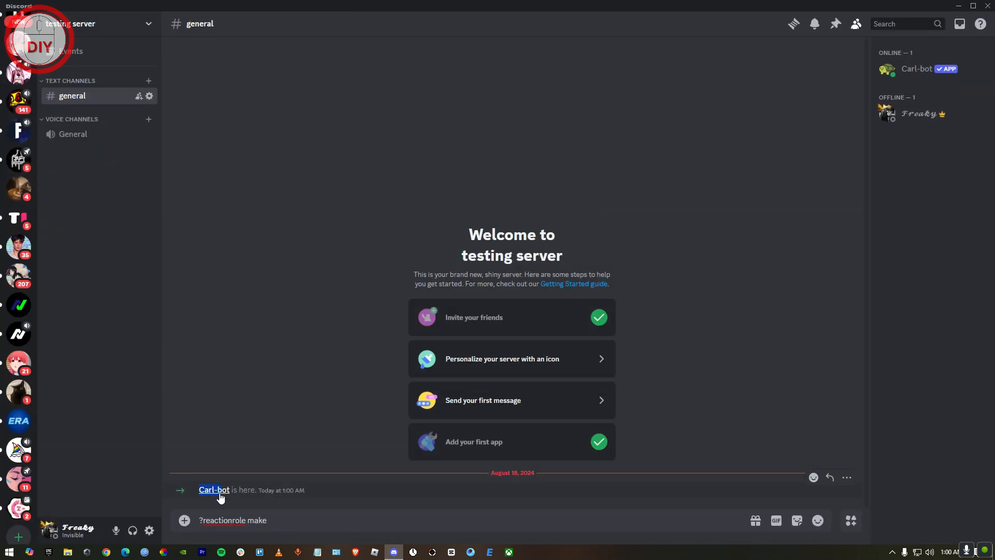
mouse_move(148, 82)
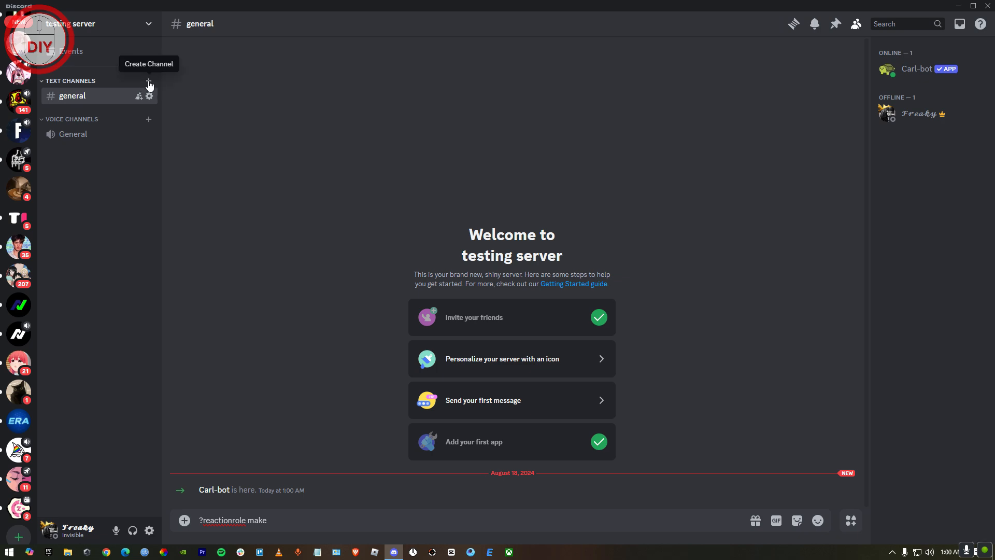
- Create a 'roles' text channel, then go back to #general
click(149, 83)
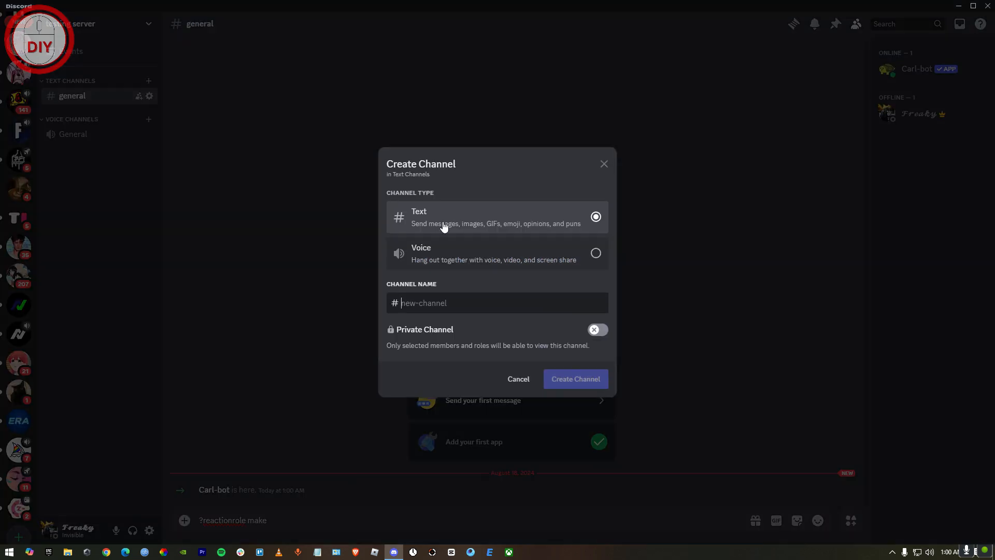
text(roles)
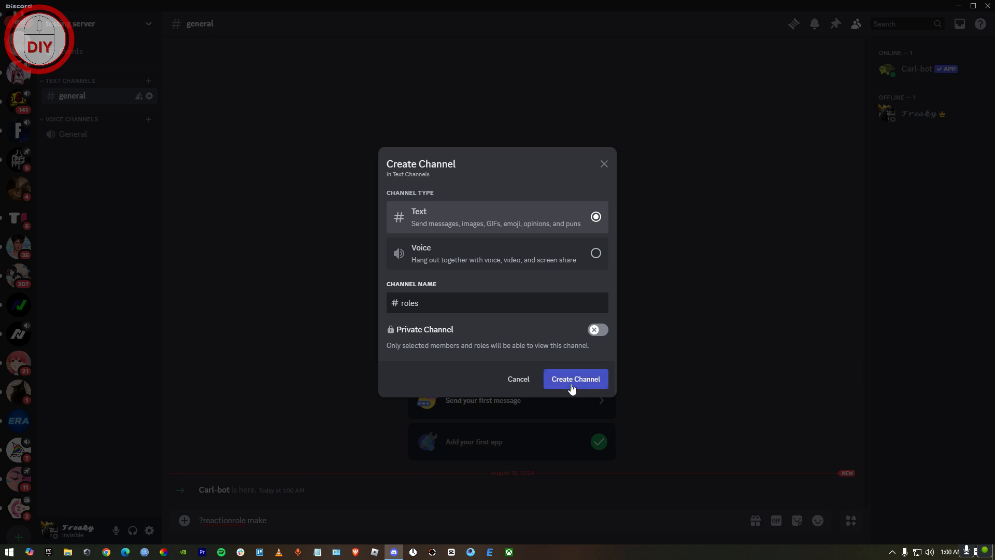
click(574, 379)
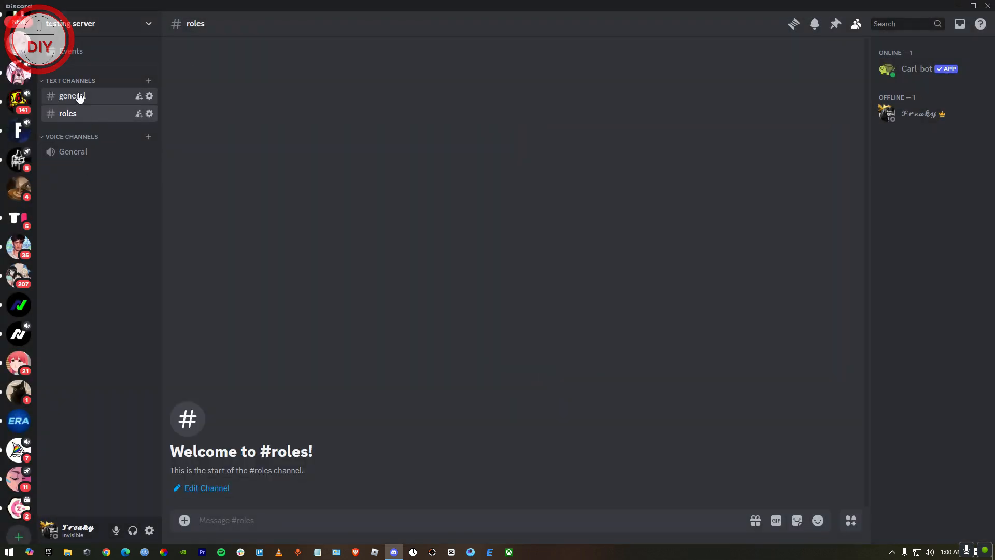
click(72, 96)
text(# roles)
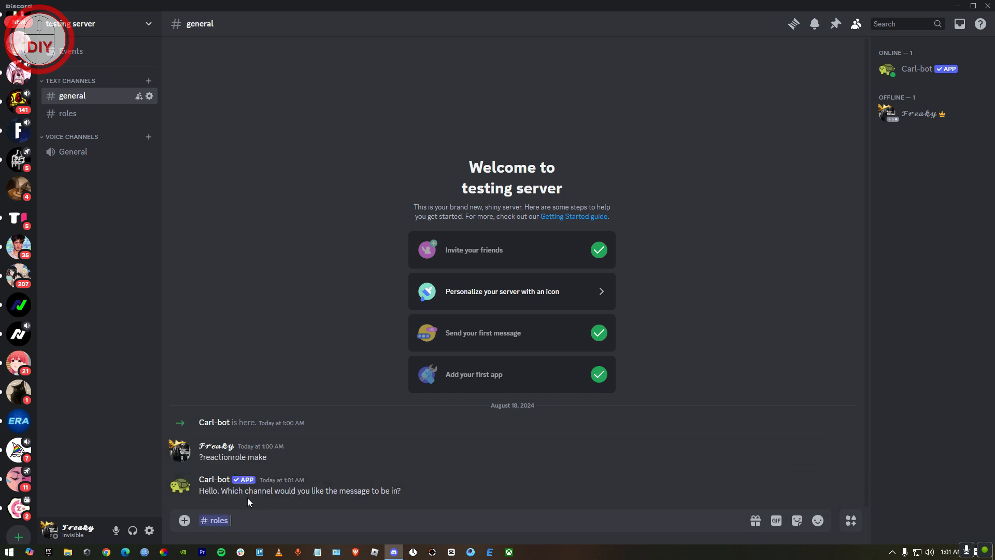
- Answer Carl-bot with #roles and send 'Roles | pick your role' as title and description
key(enter)
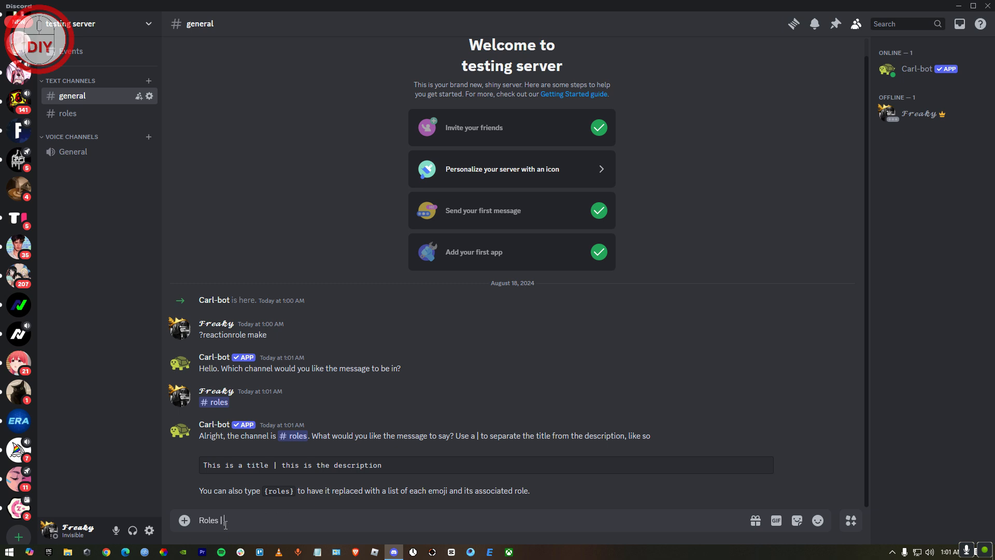
text(pick)
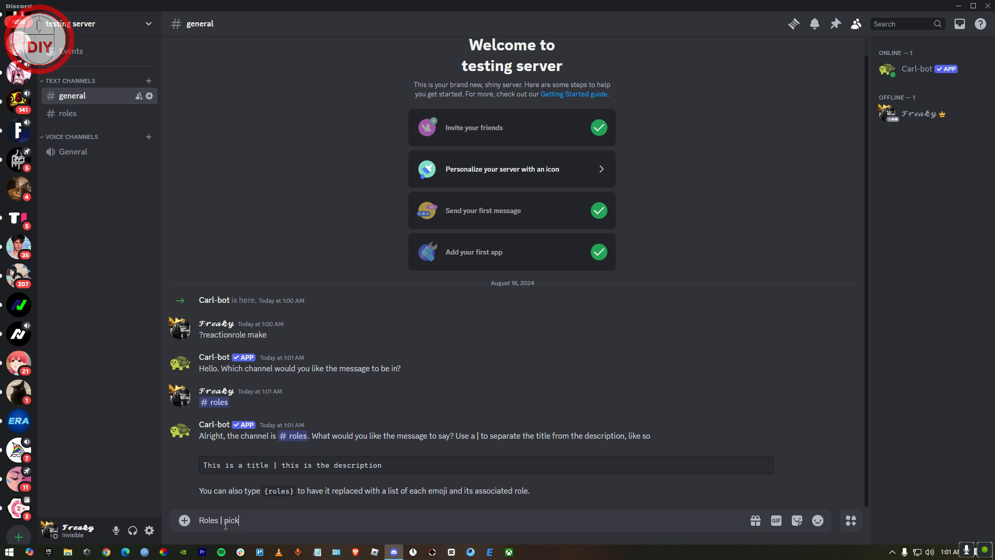
text(your r)
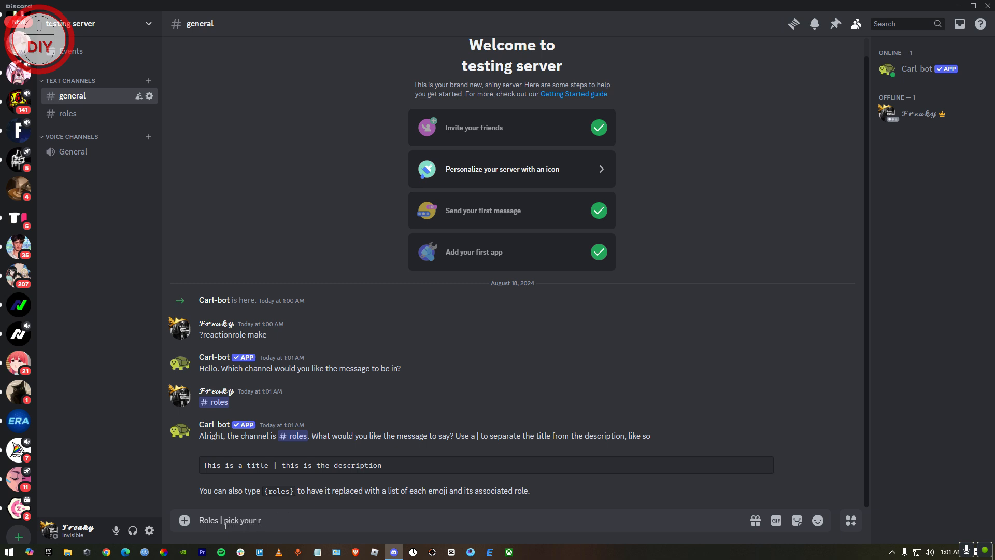
key(enter)
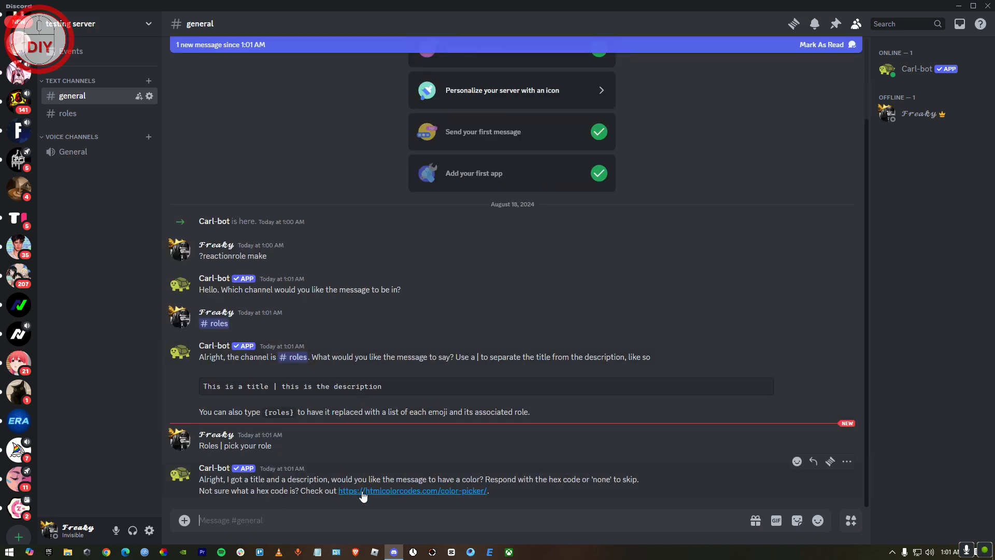
- On htmlcolorcodes, select a cyan shade and copy hex code #33ECFF
click(412, 490)
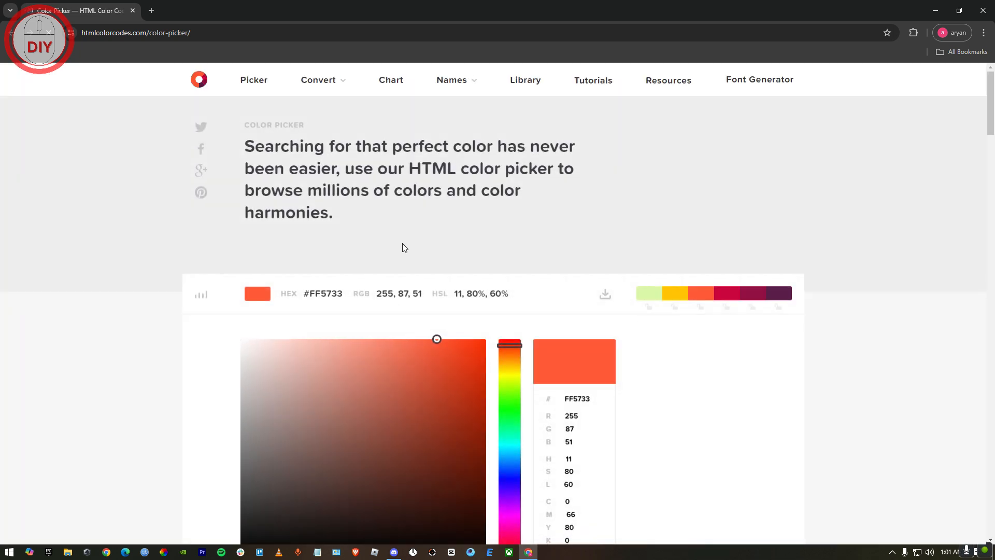
drag(509, 346, 509, 451)
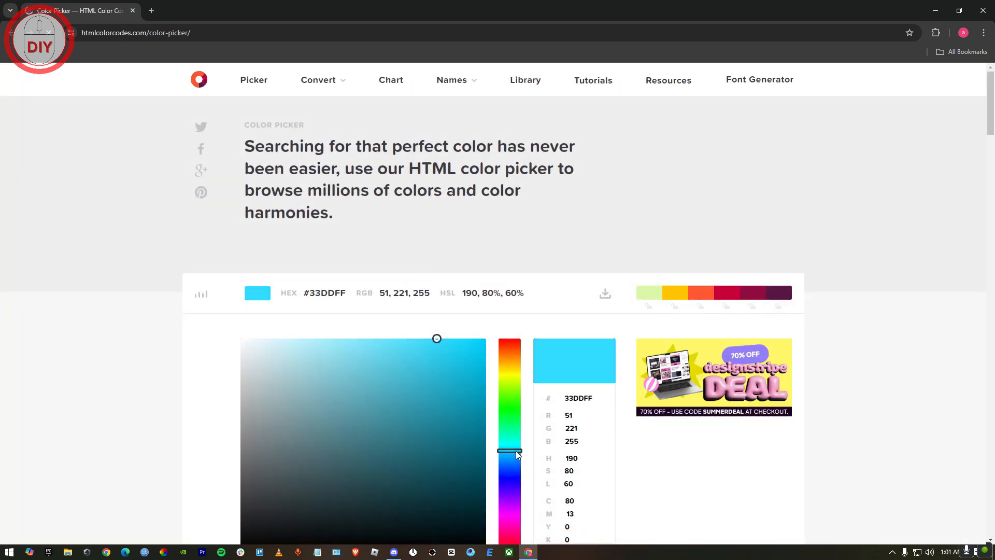
drag(510, 450, 510, 452)
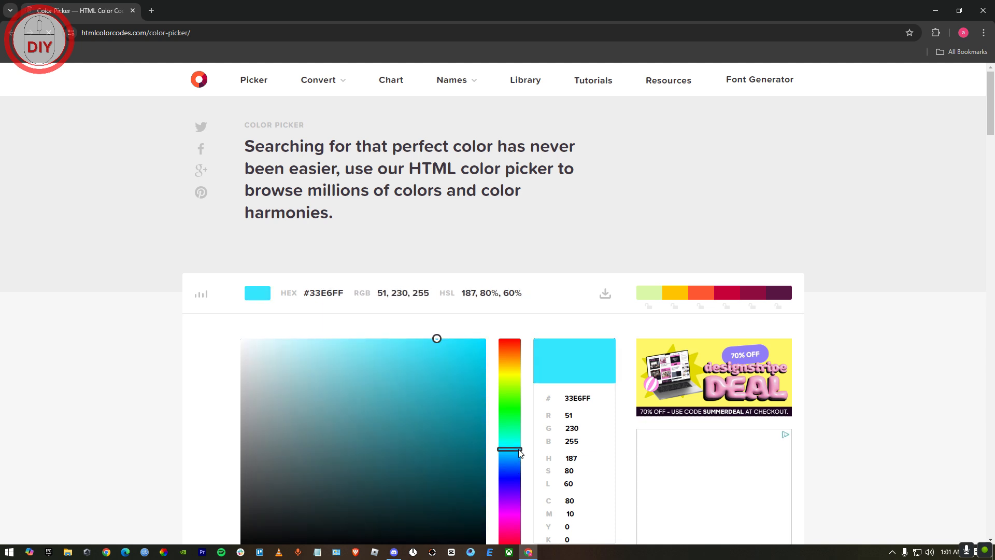
drag(509, 450, 509, 448)
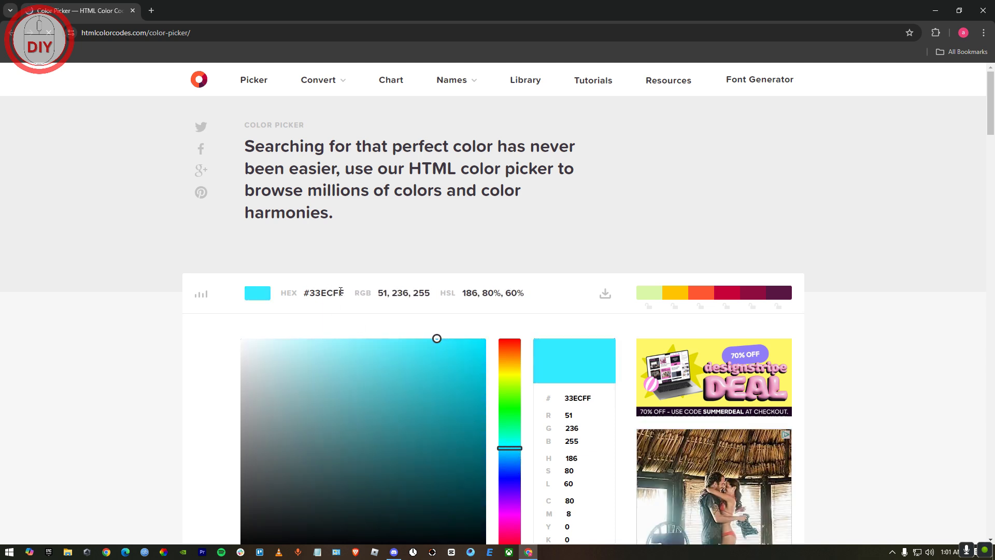
right_click(325, 292)
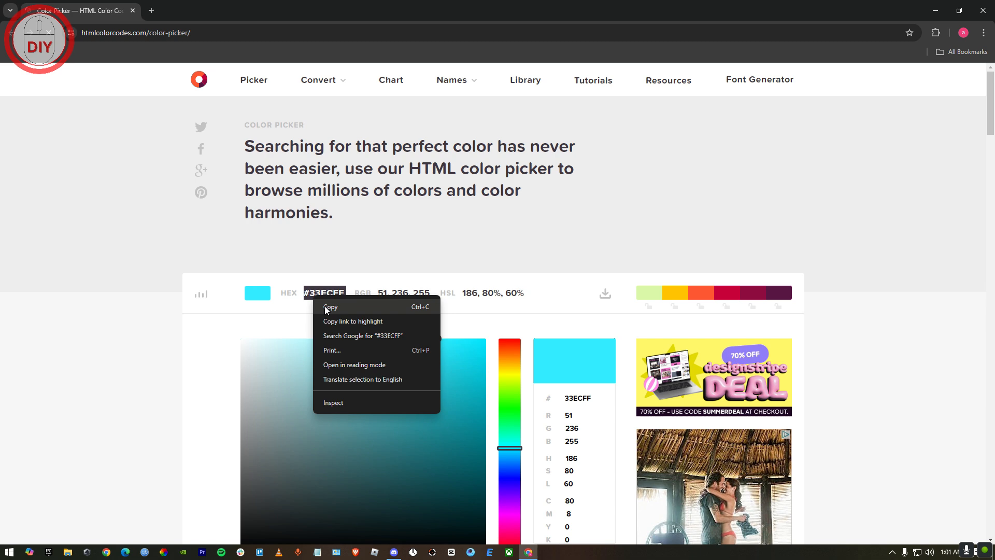
click(392, 551)
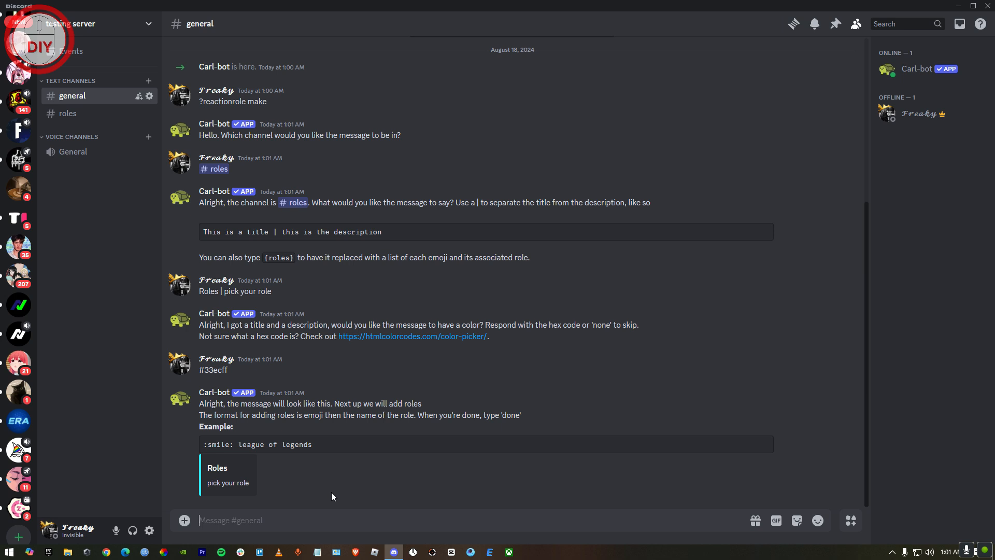
- Search the emoji picker for a red circle emoji
click(817, 519)
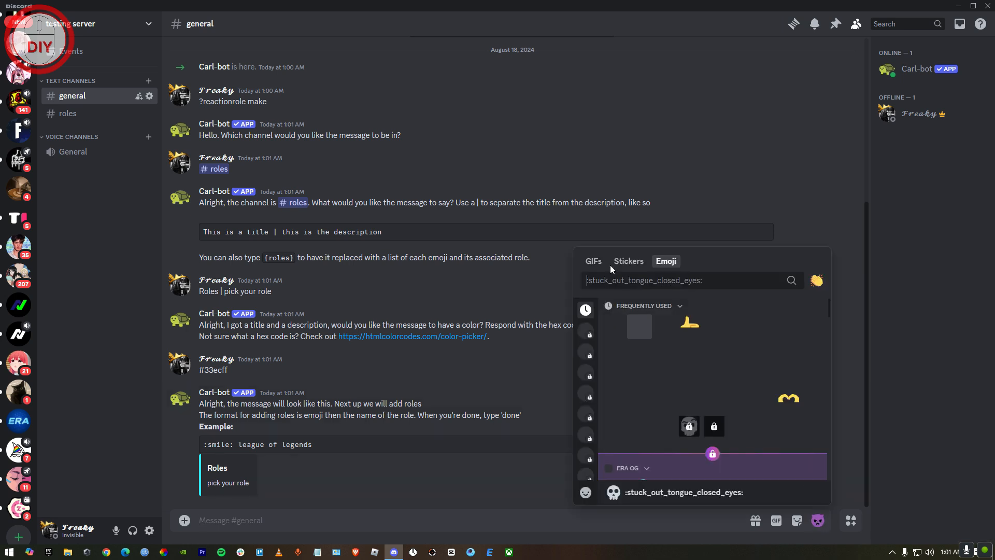
text(red)
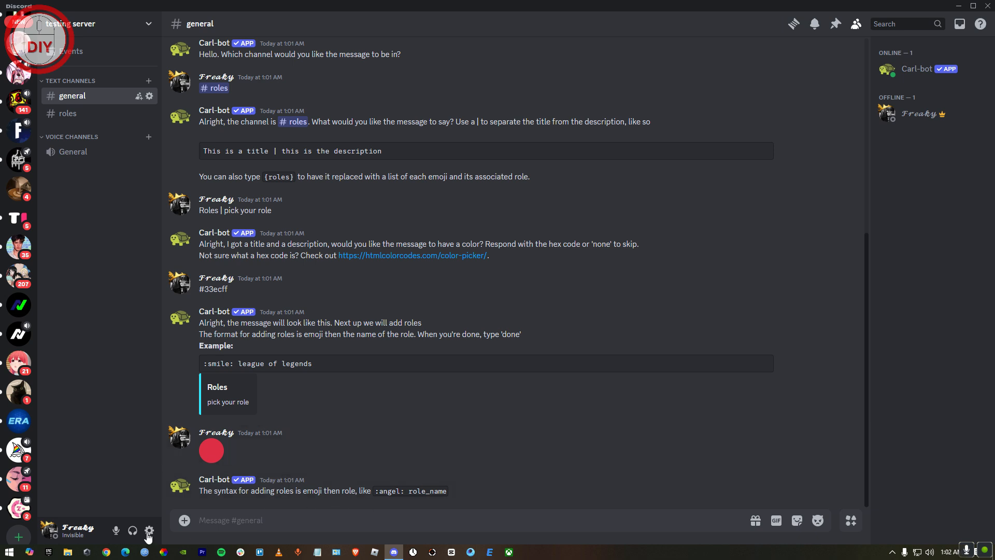
mouse_move(211, 487)
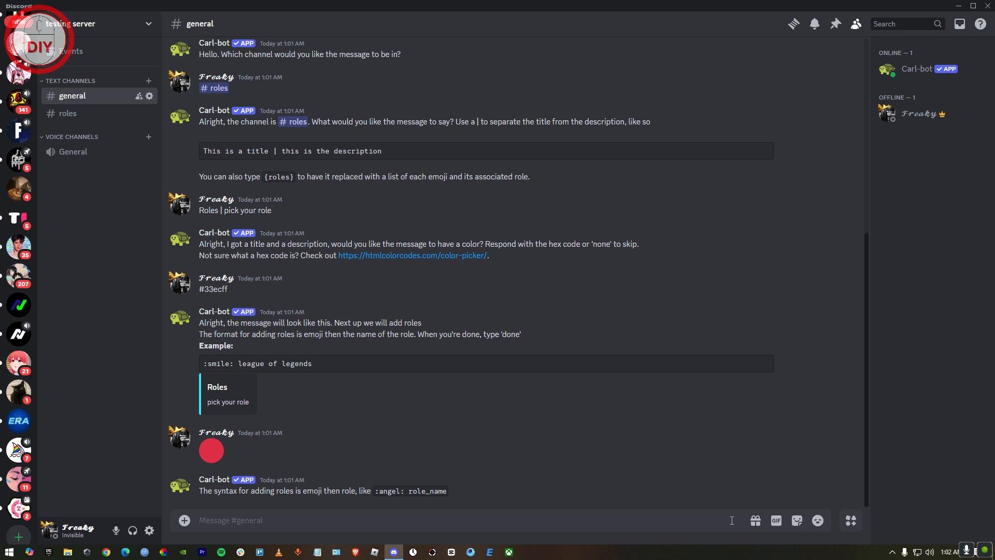
- Send a blue circle emoji followed by #example to Carl-bot
click(817, 520)
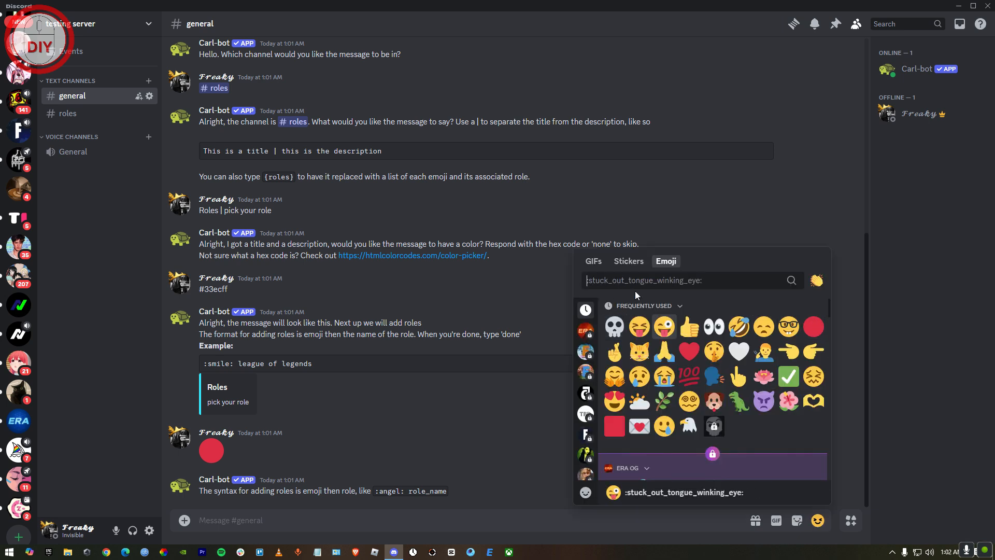
text(blue)
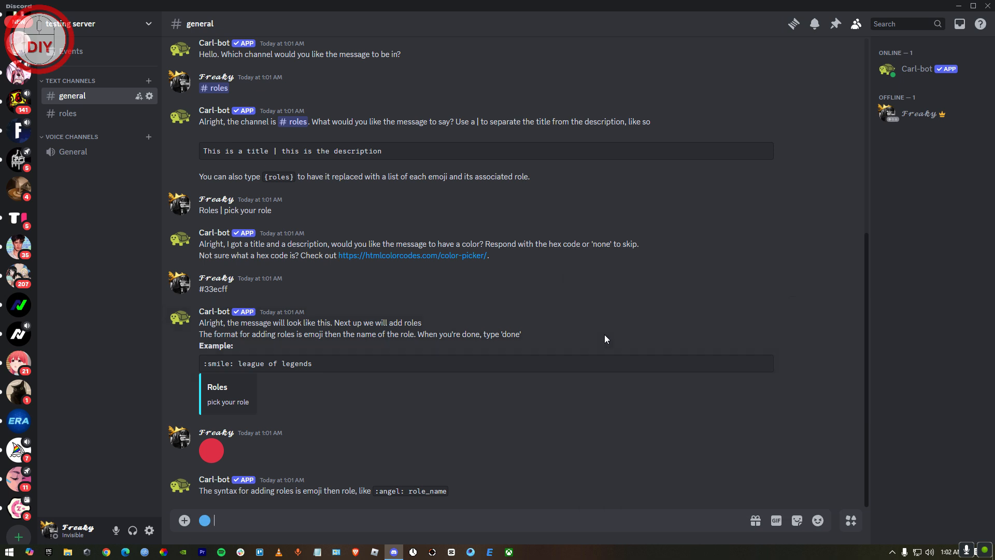
text(#)
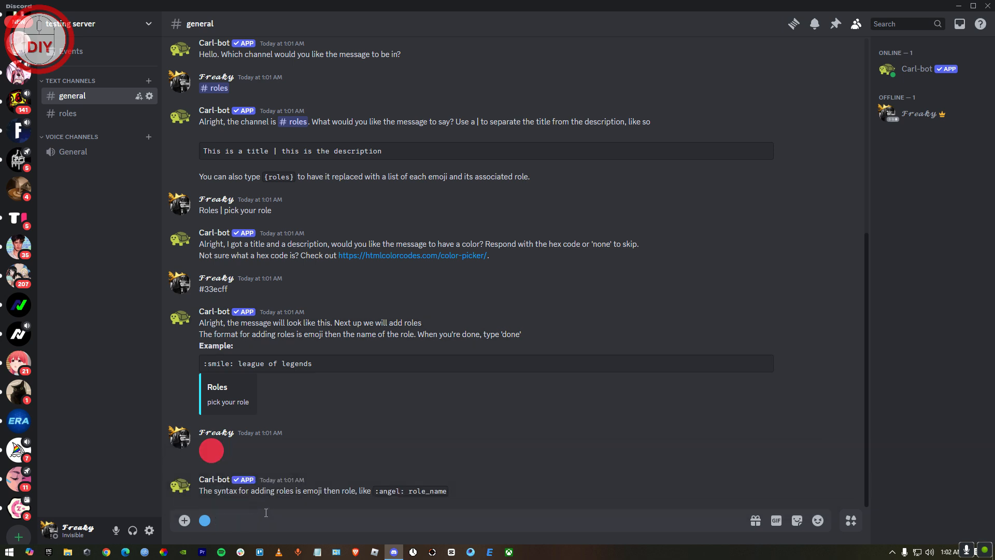
text(#ex)
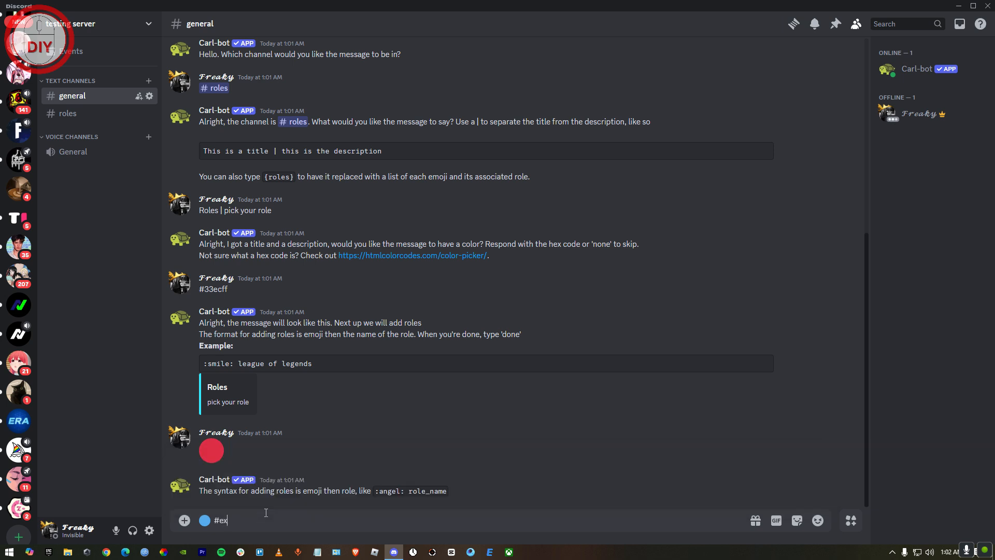
key(enter)
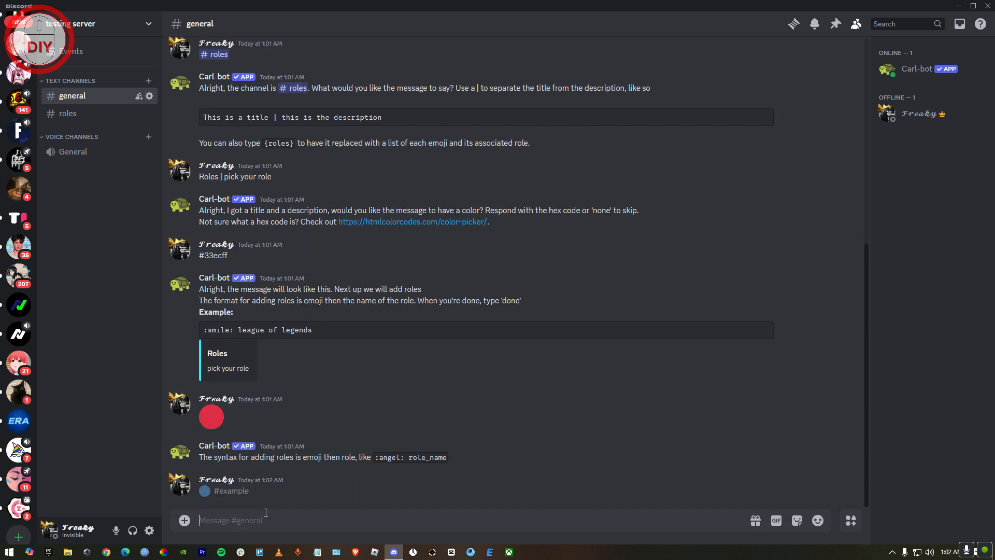